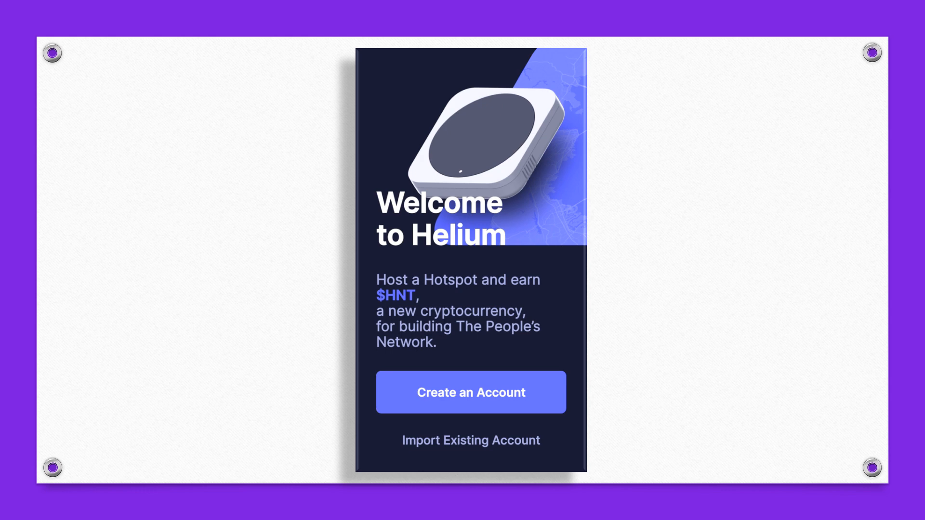
Step: Start creating a new Helium account from the Welcome to Helium screen
left_click(470, 393)
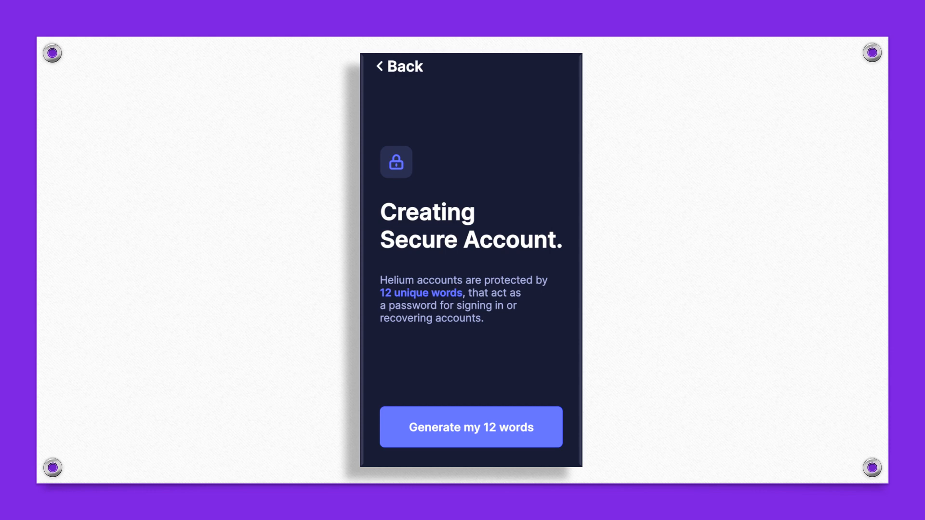
left_click(471, 427)
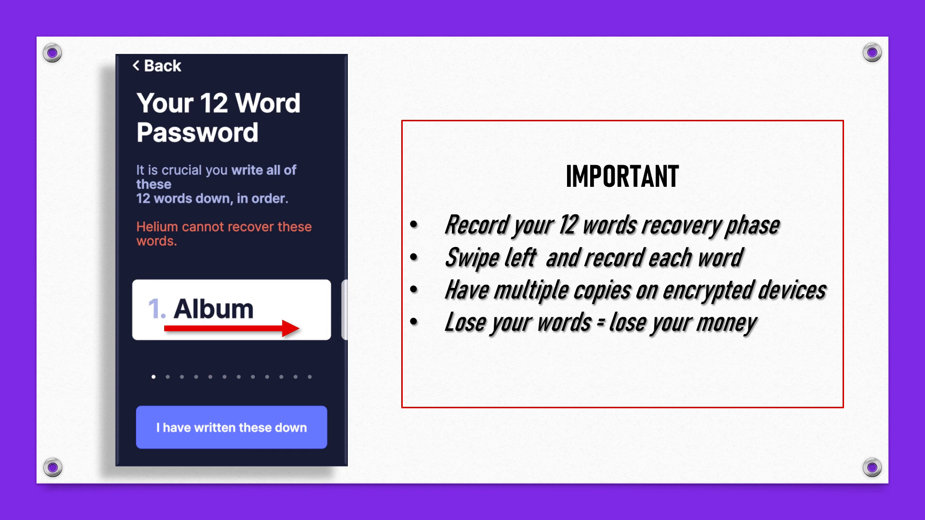
Step: Confirm the recovery words are written down and reach My Hotspots
left_click(230, 427)
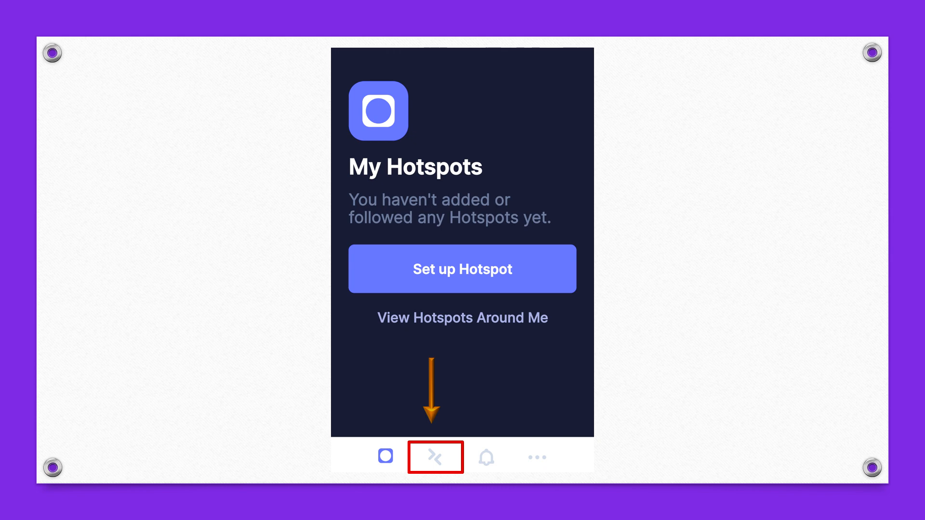
Step: Open My Wallet to view the zero HNT balance
left_click(434, 456)
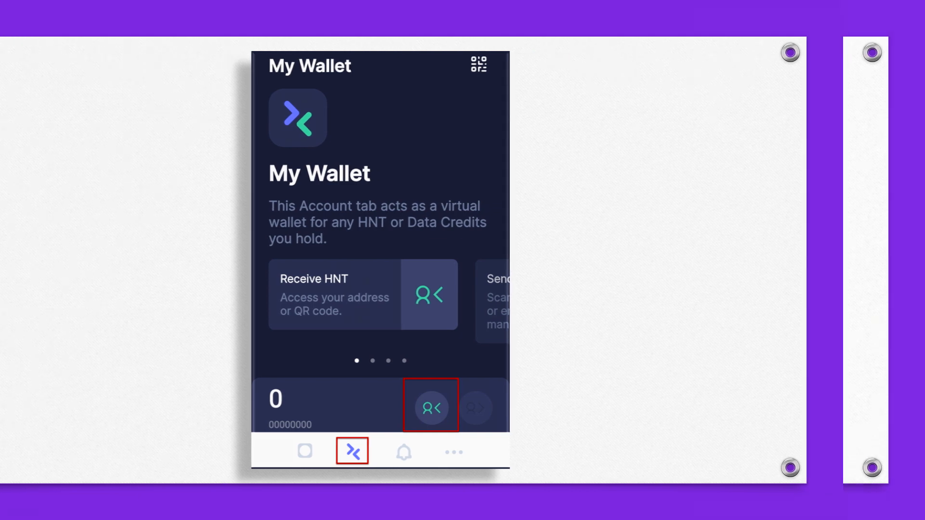
left_click(431, 408)
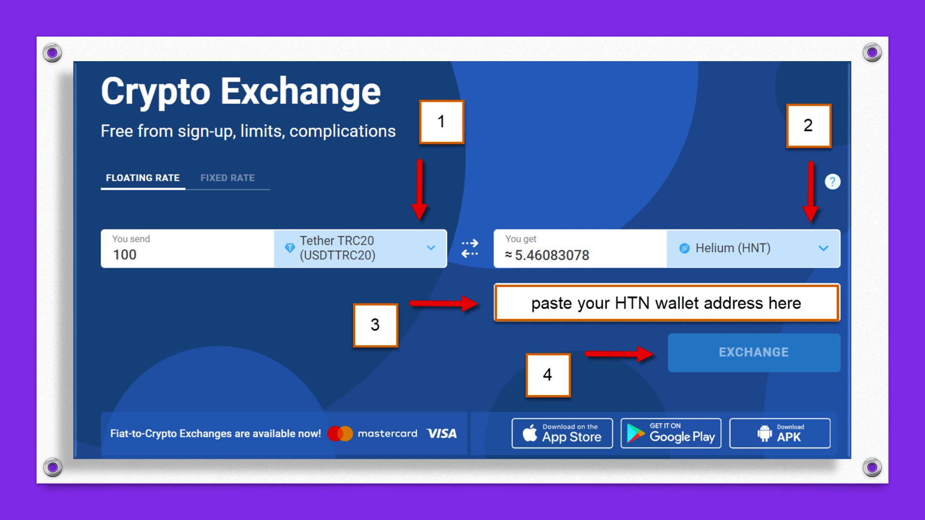
Step: Copy SimpleSwap's deposit address and open TronLink's Tether USD asset page showing 9700
left_click(753, 352)
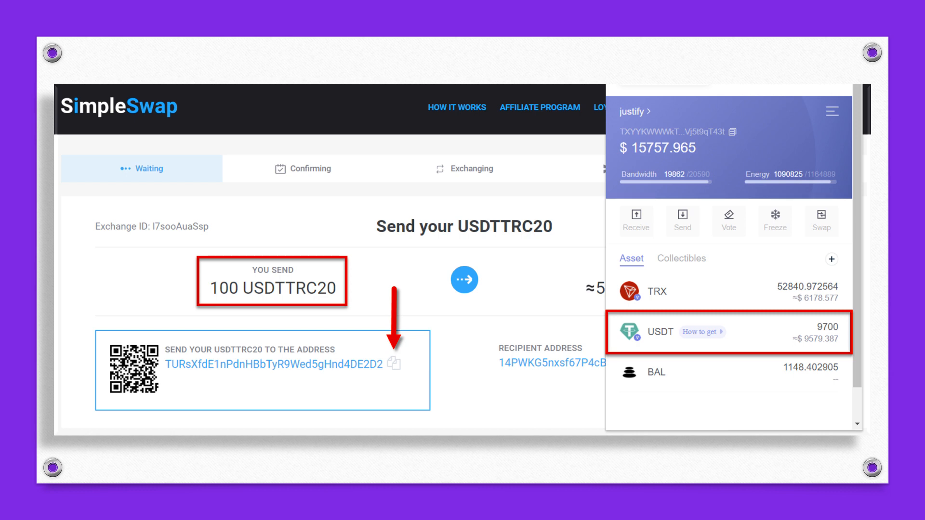
left_click(725, 332)
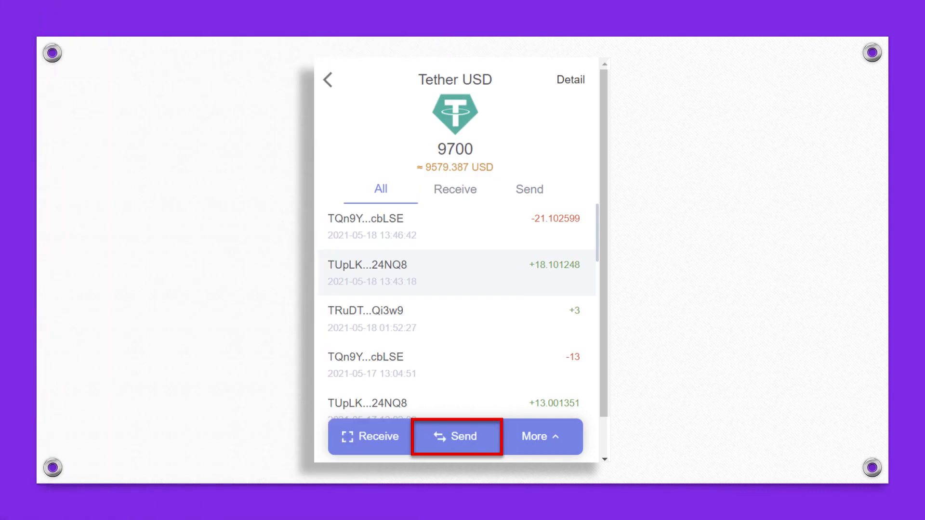
Step: Fill TronLink's send form: SimpleSwap deposit address, Tether USD, amount 100
left_click(455, 436)
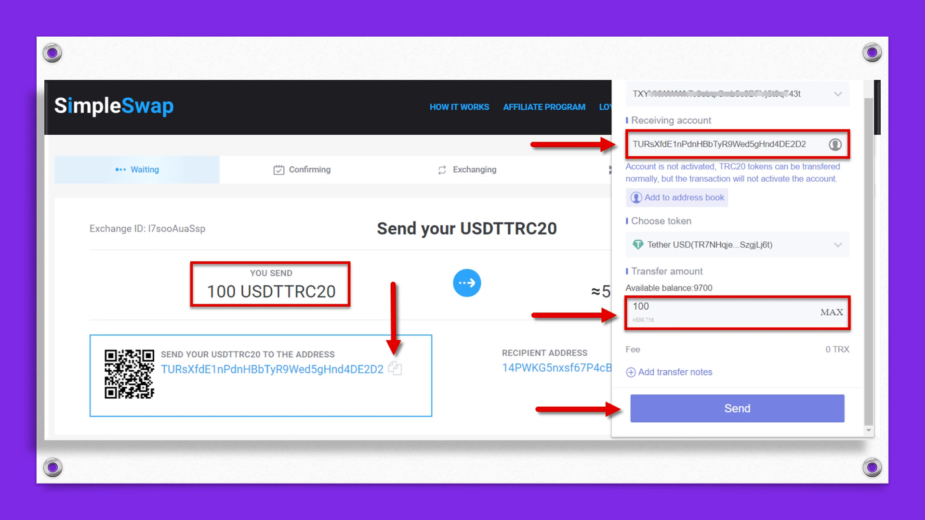
Step: Submit and accept the 100 USDT transfer, then see 4.95 HNT in Helium
left_click(736, 408)
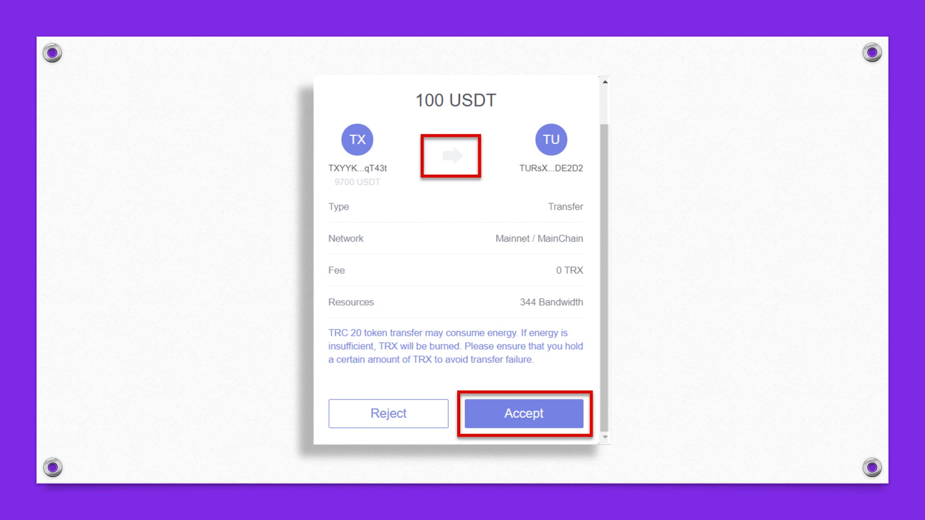
left_click(521, 413)
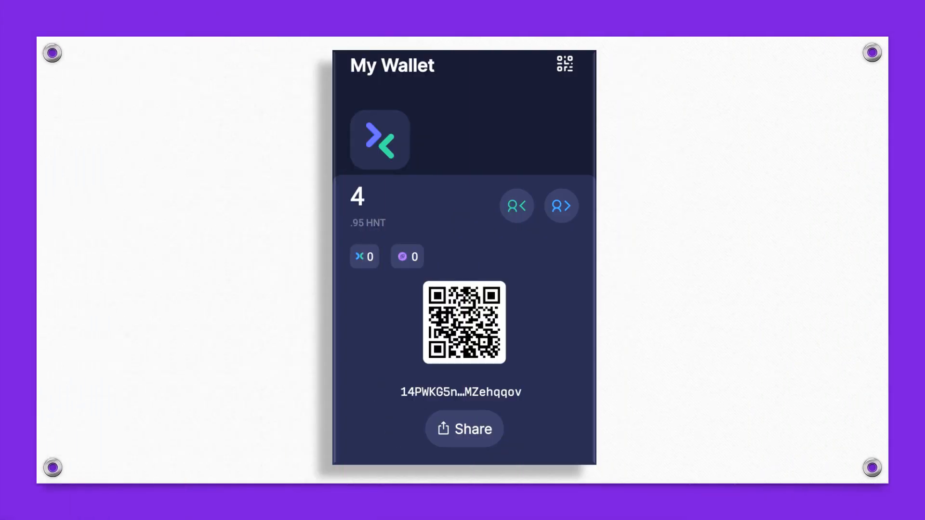